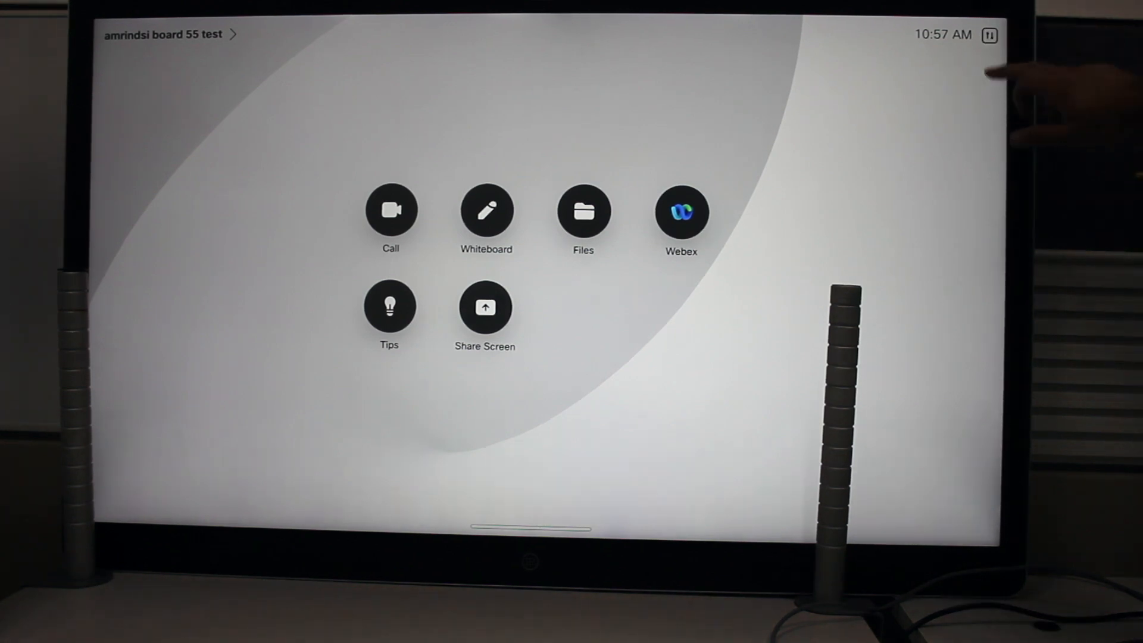
Reach the board's Factory reset option via the quick controls and Device settings
{"action": "left_click", "coordinate": [988, 35]}
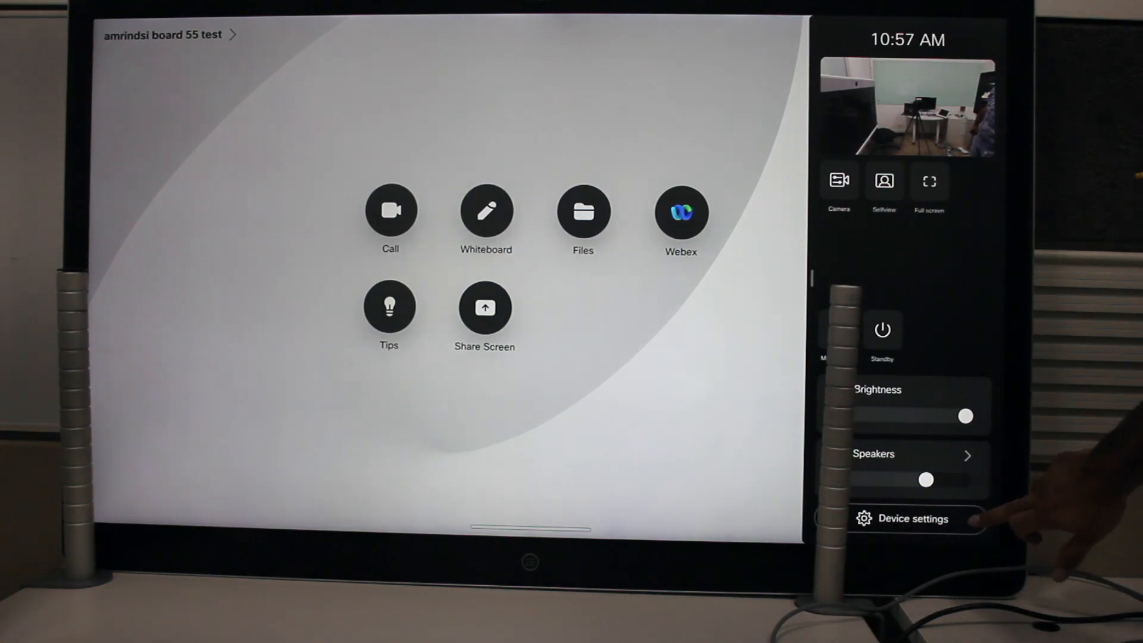
{"action": "left_click", "coordinate": [915, 519]}
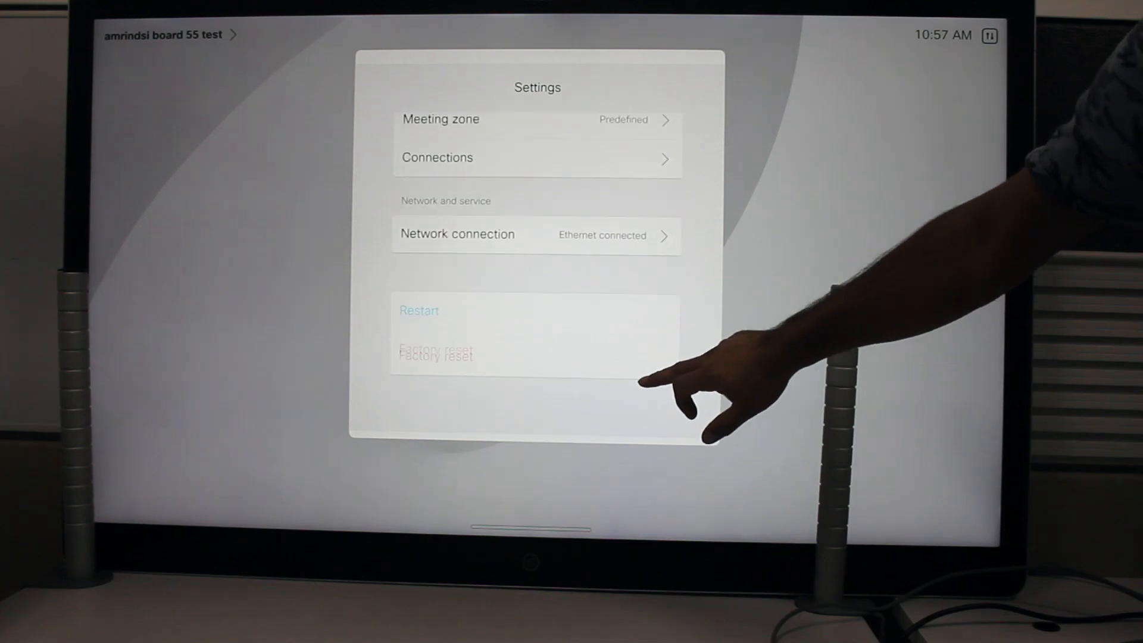
{"action": "left_click", "coordinate": [435, 355]}
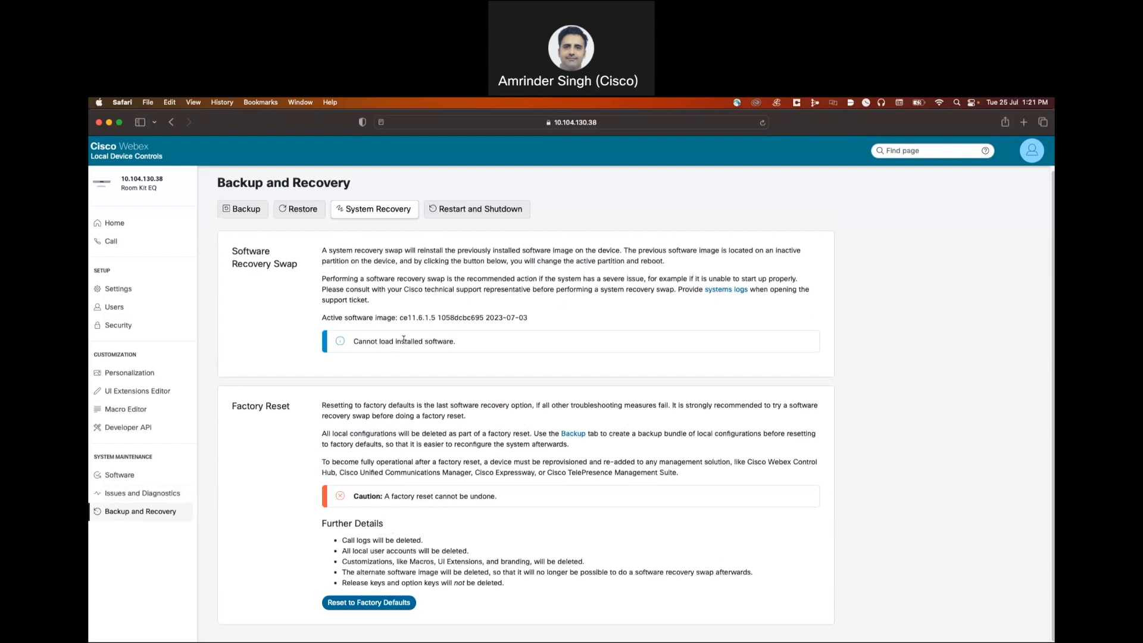
Request Reset to Factory Defaults, then dismiss the Factory Reset confirmation without confirming
{"action": "left_click", "coordinate": [369, 602]}
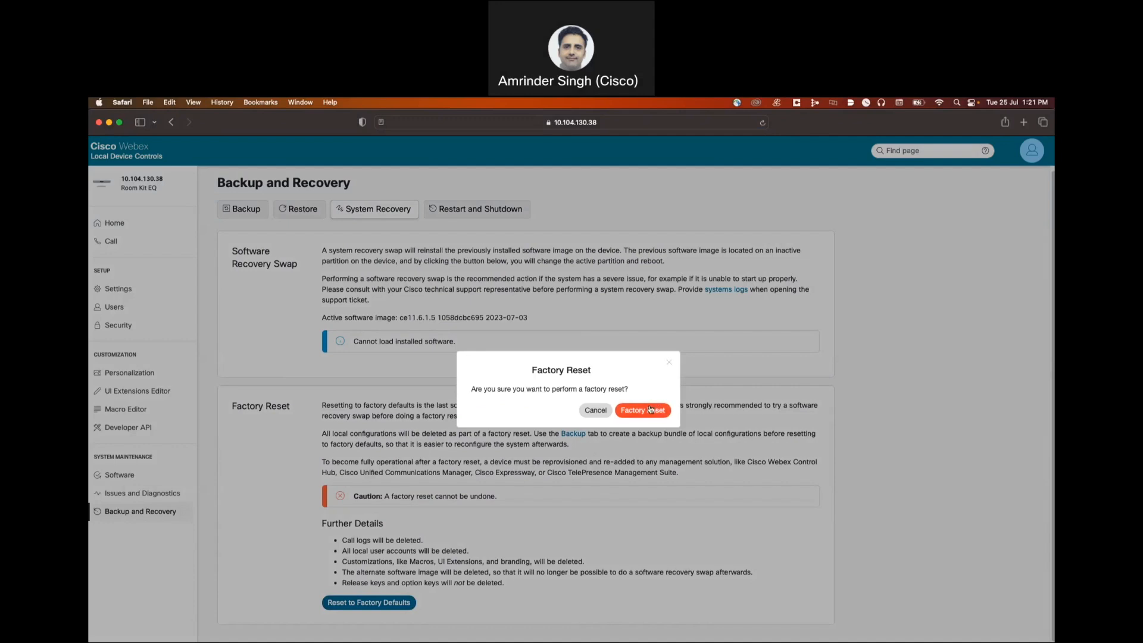
{"action": "mouse_move", "coordinate": [673, 366]}
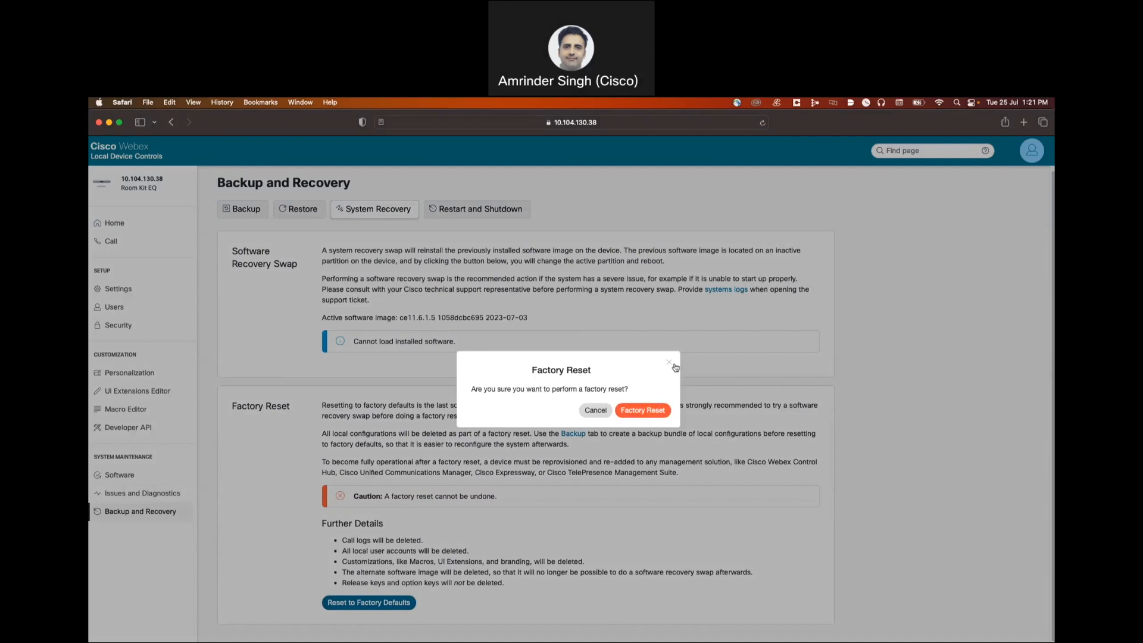
{"action": "left_click", "coordinate": [669, 363]}
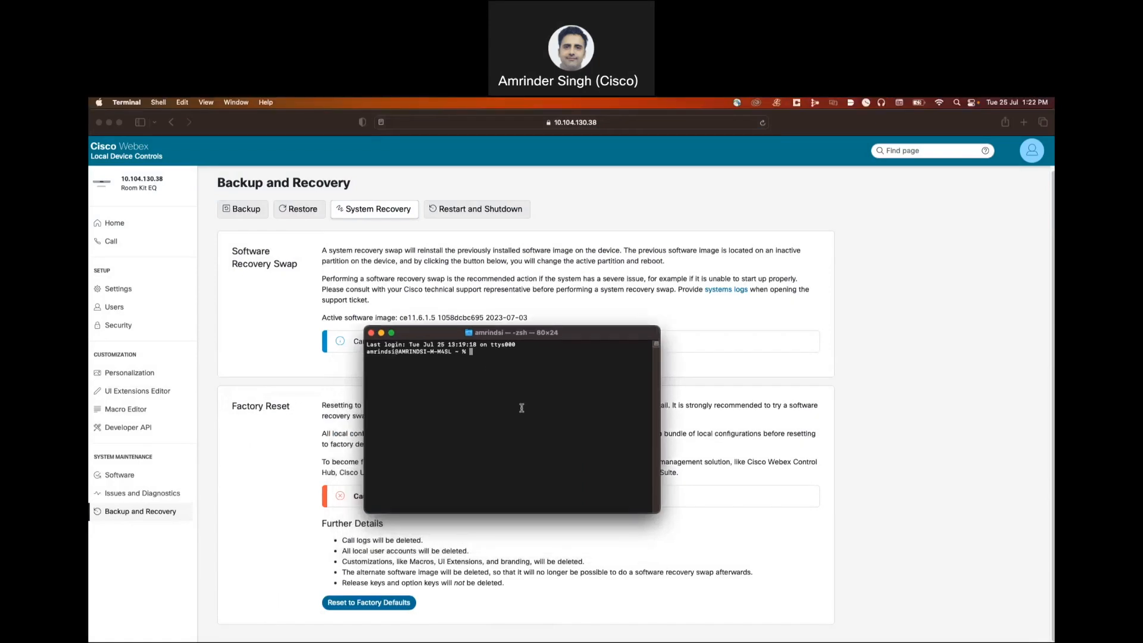
{"action": "type", "text": "ssh a"}
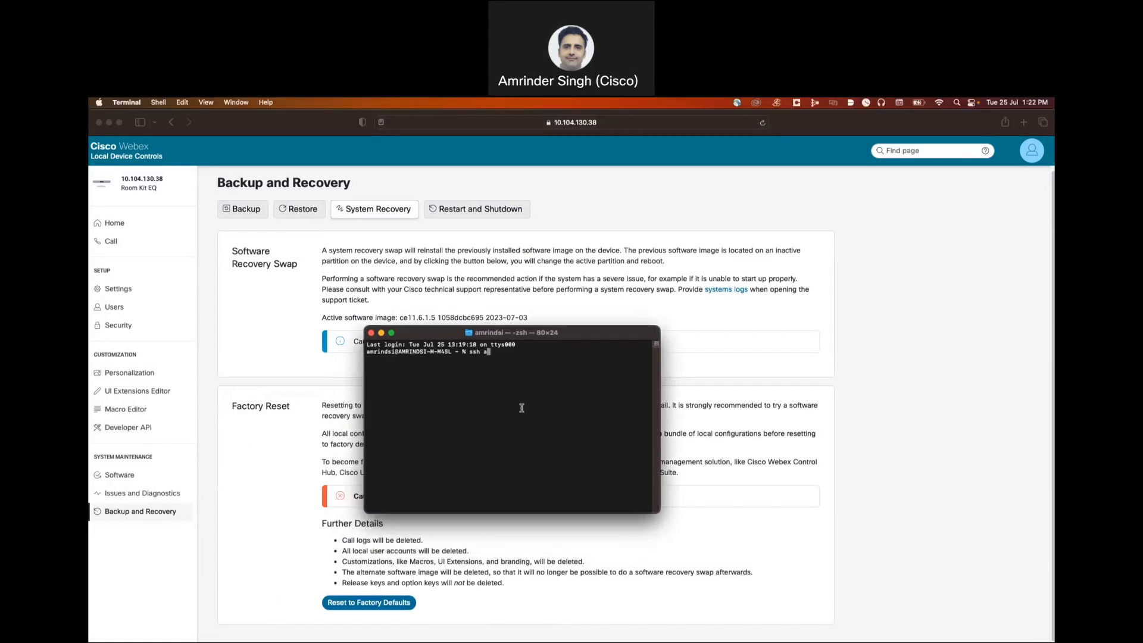
{"action": "type", "text": "dmin"}
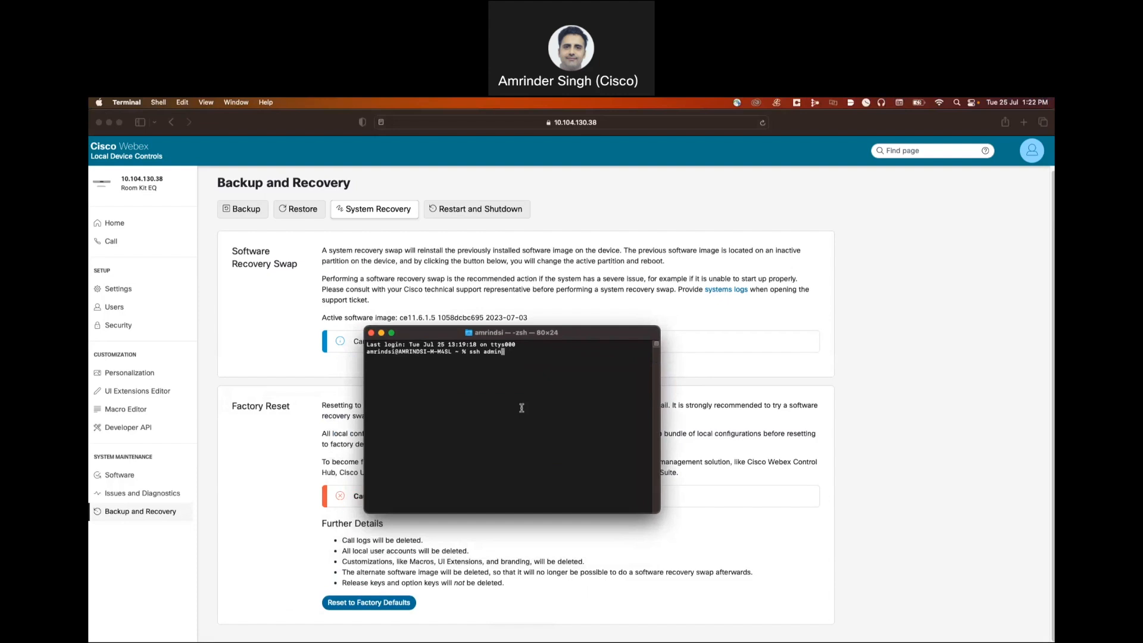
{"action": "type", "text": "@10.104.14"}
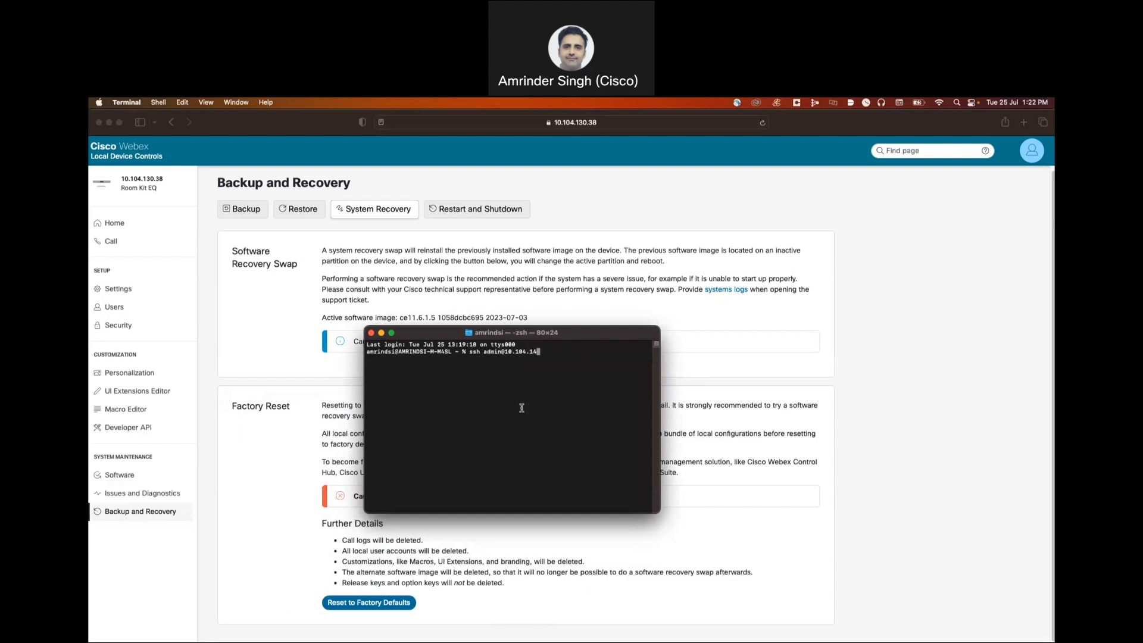
{"action": "type", "text": "130."}
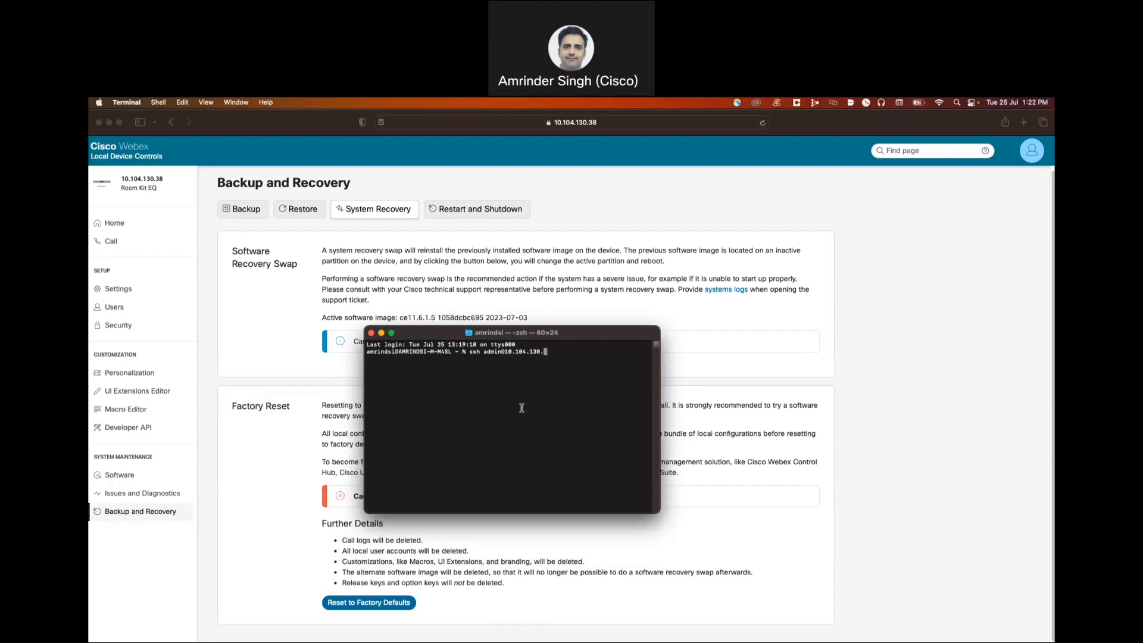
{"action": "key", "text": "enter"}
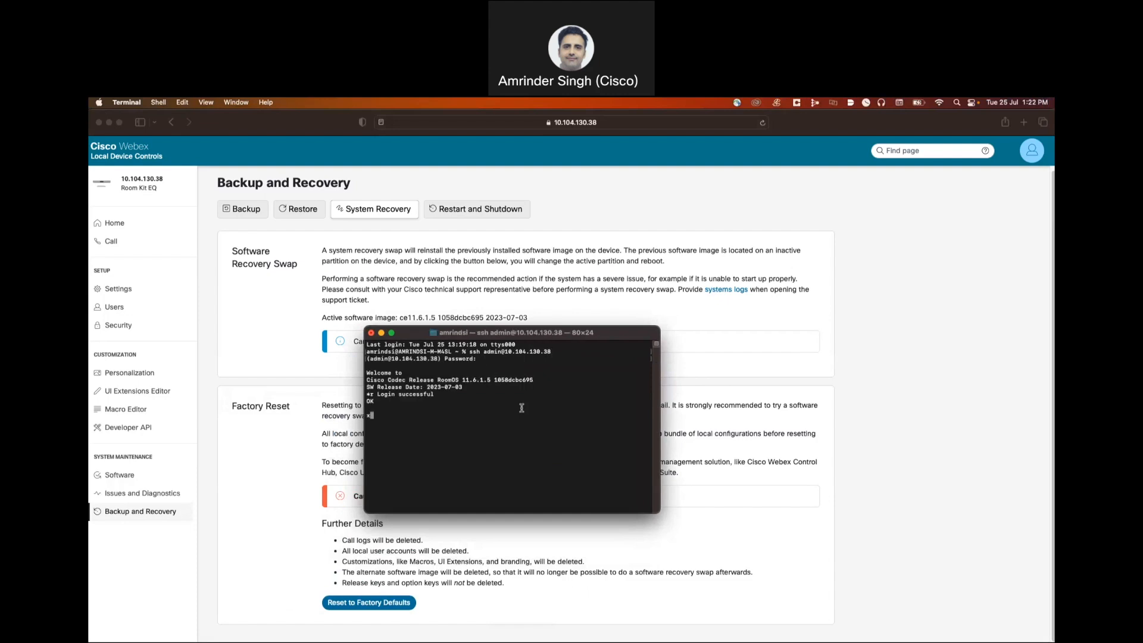
Enter the command 'xcommand SystemUnit FactoryReset Confirm: Yes' at the codec prompt
{"action": "type", "text": "xcommand sdy"}
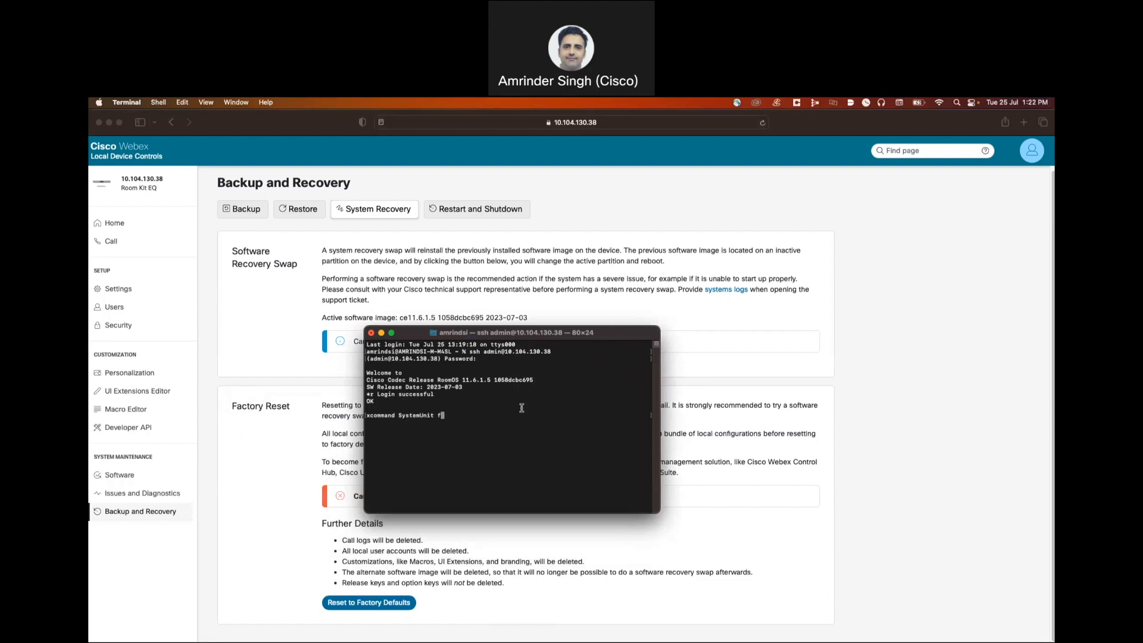
{"action": "type", "text": "FactoryReset co"}
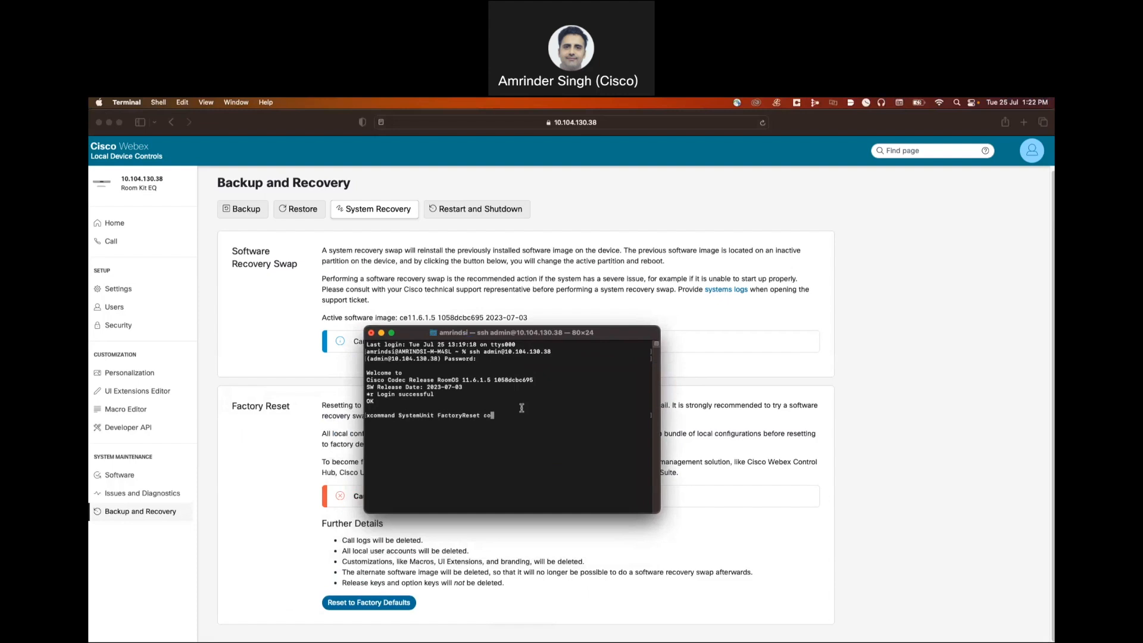
{"action": "type", "text": "nfirm:"}
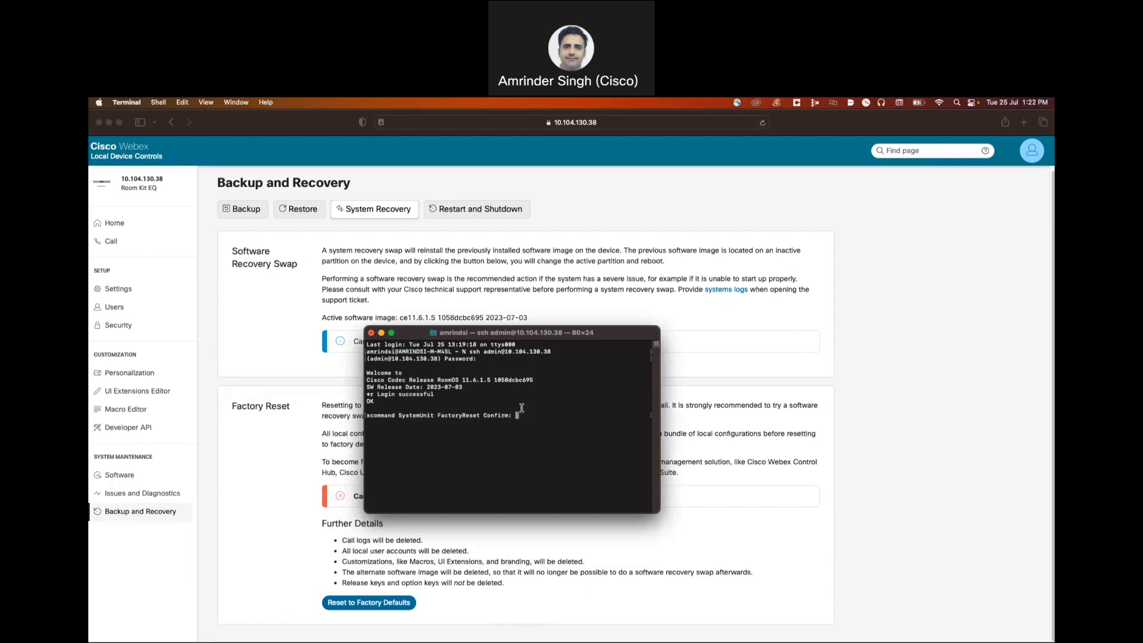
{"action": "type", "text": "Yes"}
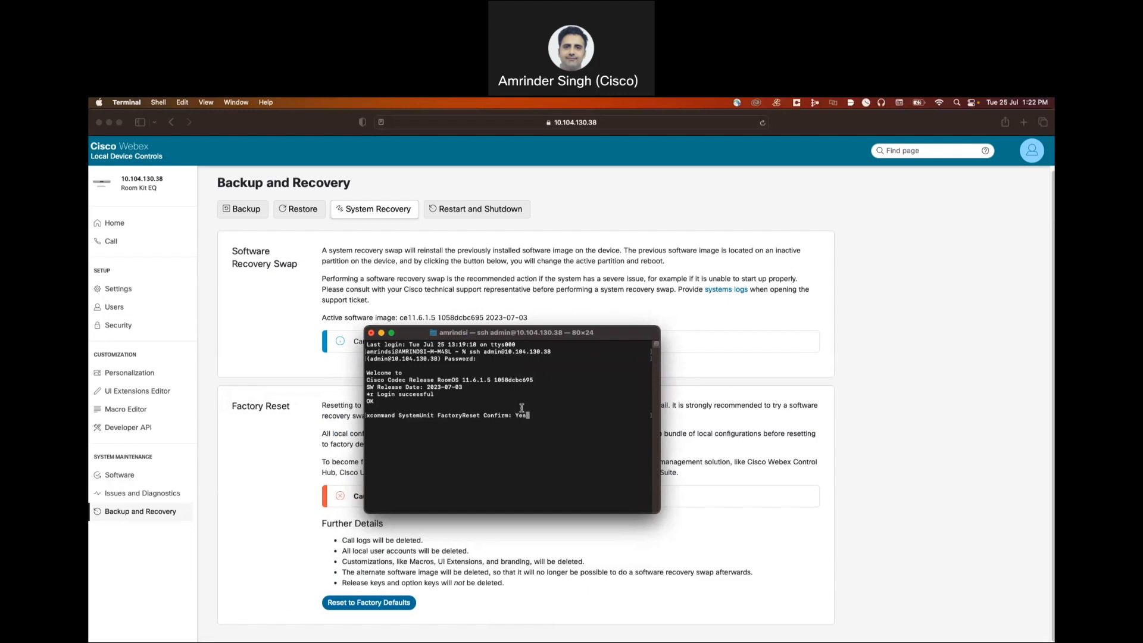